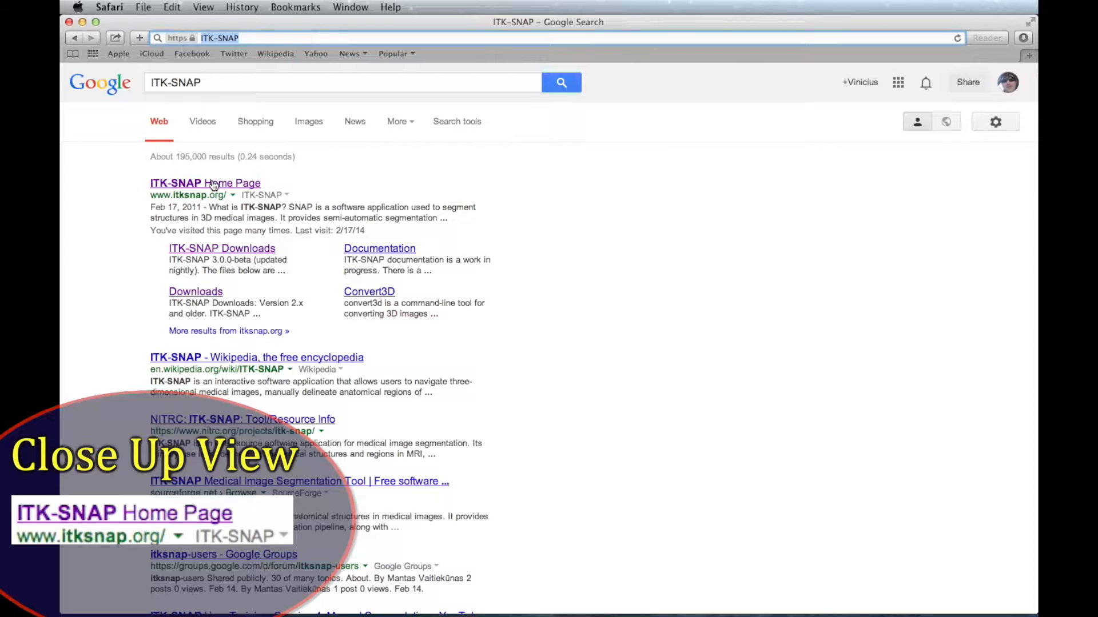
- Open the ITK-SNAP home page (itksnap.org) from the Google results
{"action": "left_click", "coordinate": [205, 183]}
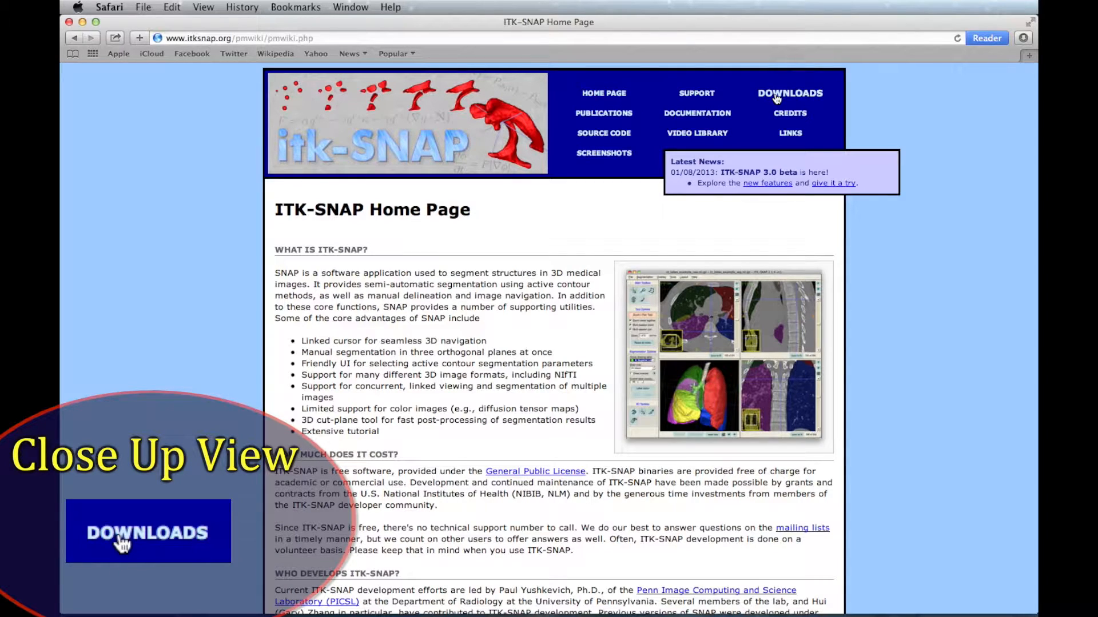
- Go to the ITK-SNAP Downloads page to reach the registration form
{"action": "left_click", "coordinate": [789, 92]}
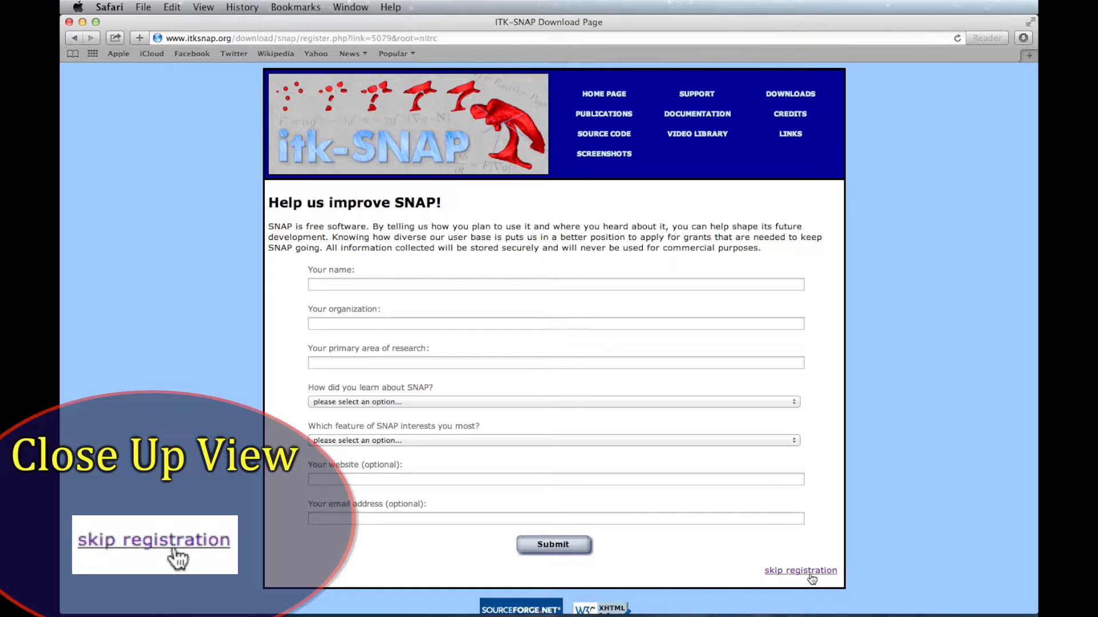
- Skip the optional registration and follow the nitrc.org ITK-SNAP download link
{"action": "left_click", "coordinate": [799, 569]}
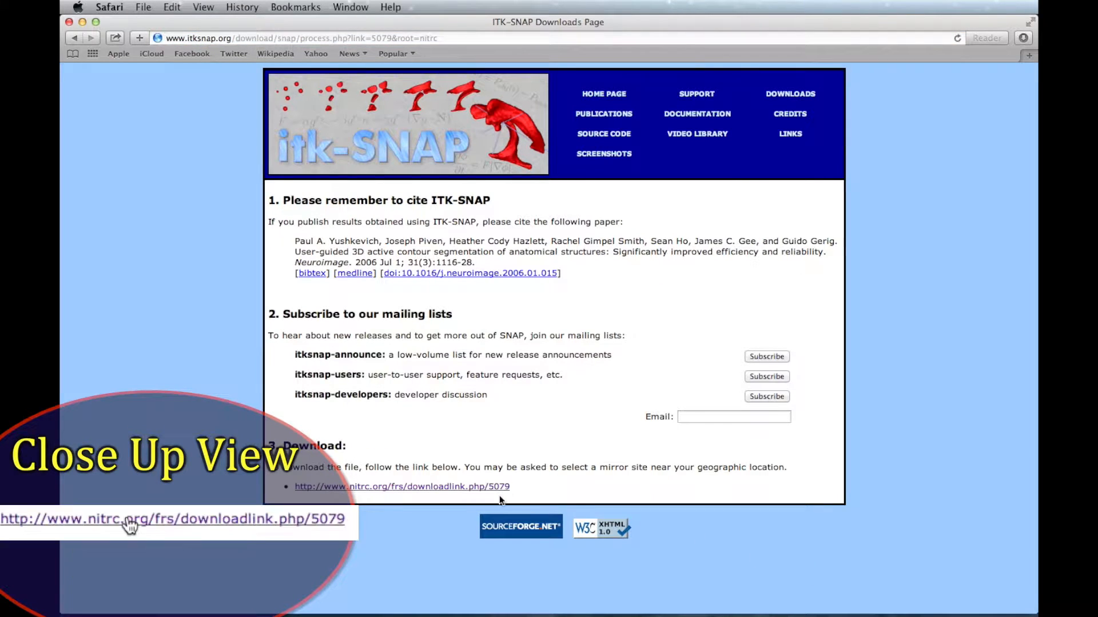
{"action": "mouse_move", "coordinate": [375, 491]}
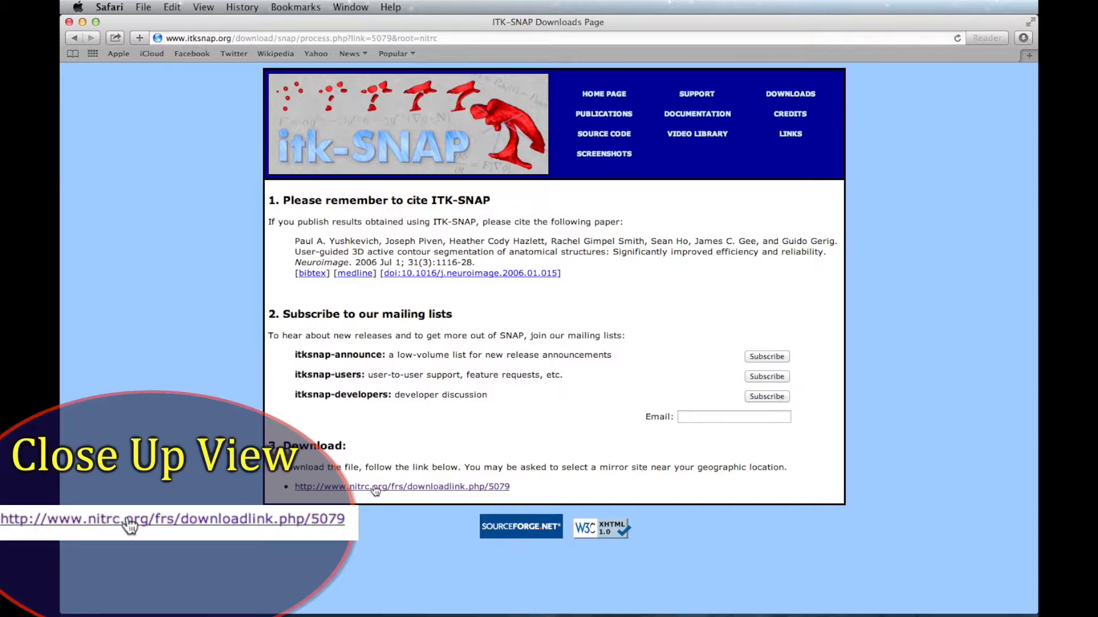
{"action": "left_click", "coordinate": [401, 487]}
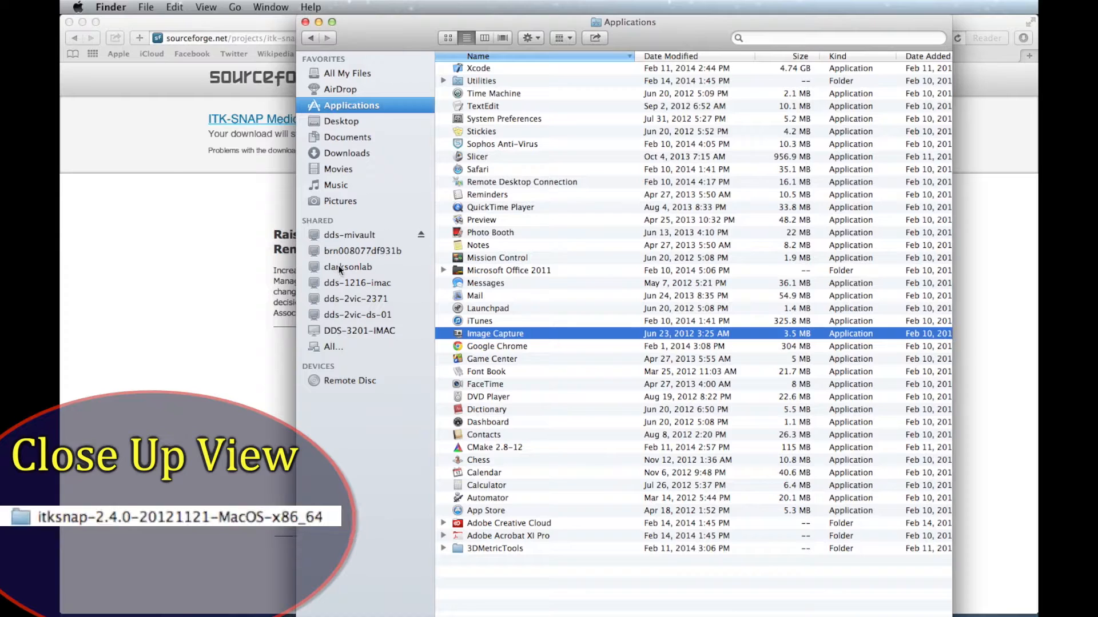
- Copy ITK-SNAP from the downloaded itksnap-2.4.0 folder into Applications and launch it
{"action": "left_click", "coordinate": [348, 152]}
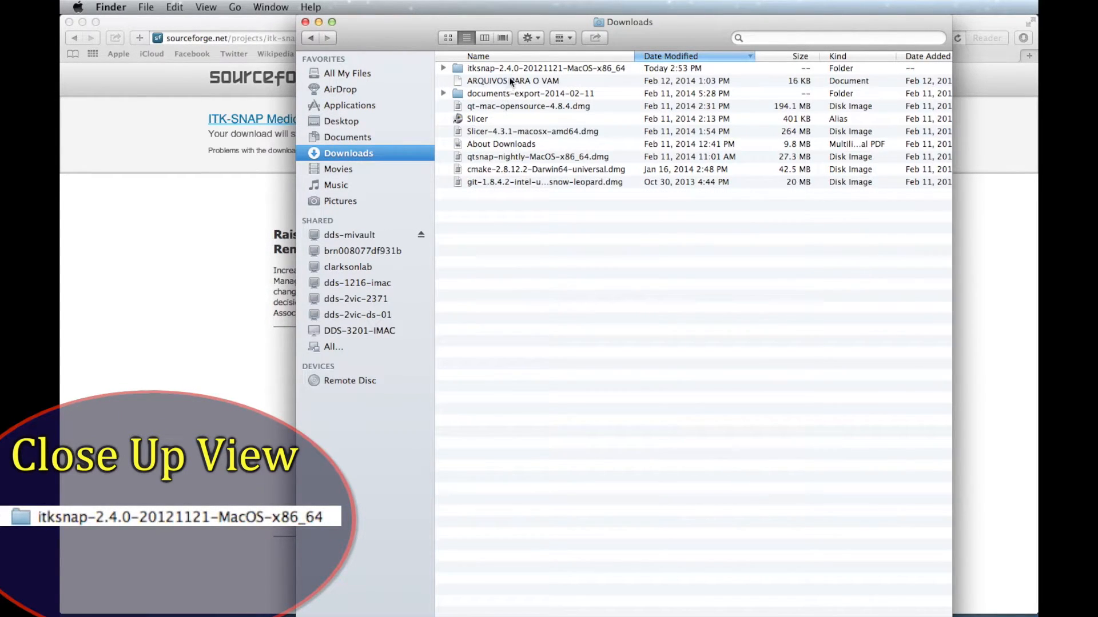
{"action": "left_click", "coordinate": [531, 68]}
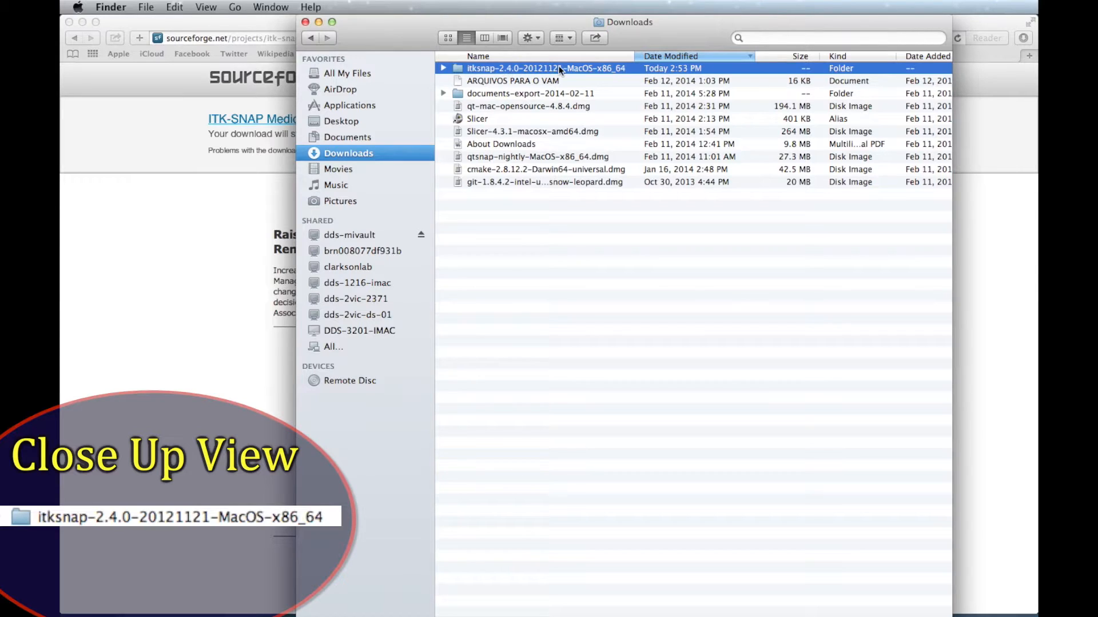
{"action": "double_click", "coordinate": [539, 67]}
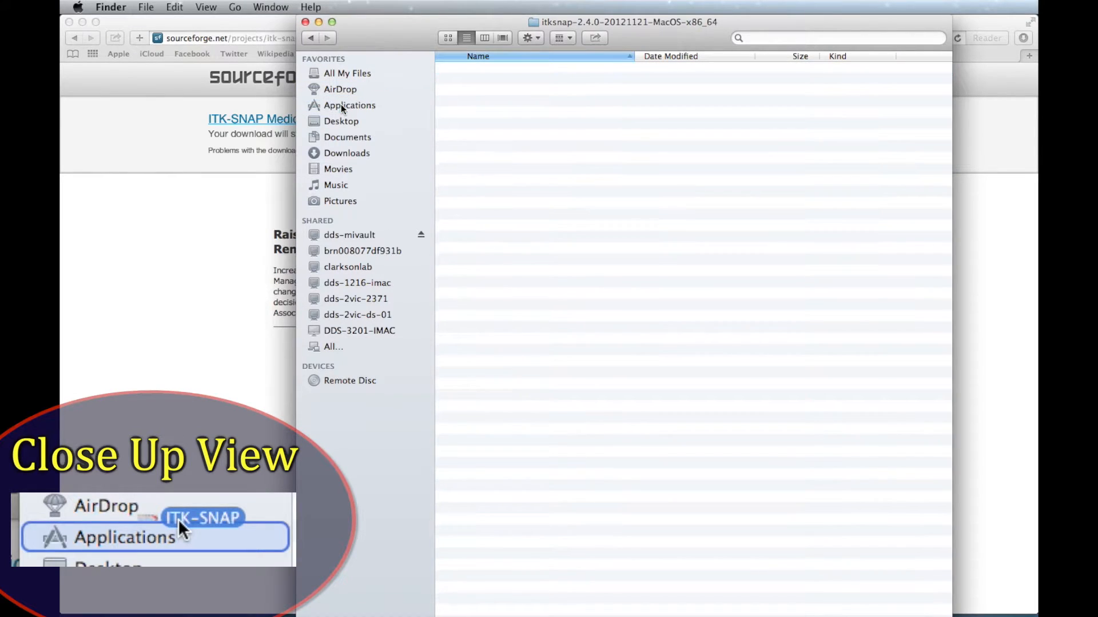
{"action": "left_click", "coordinate": [350, 105]}
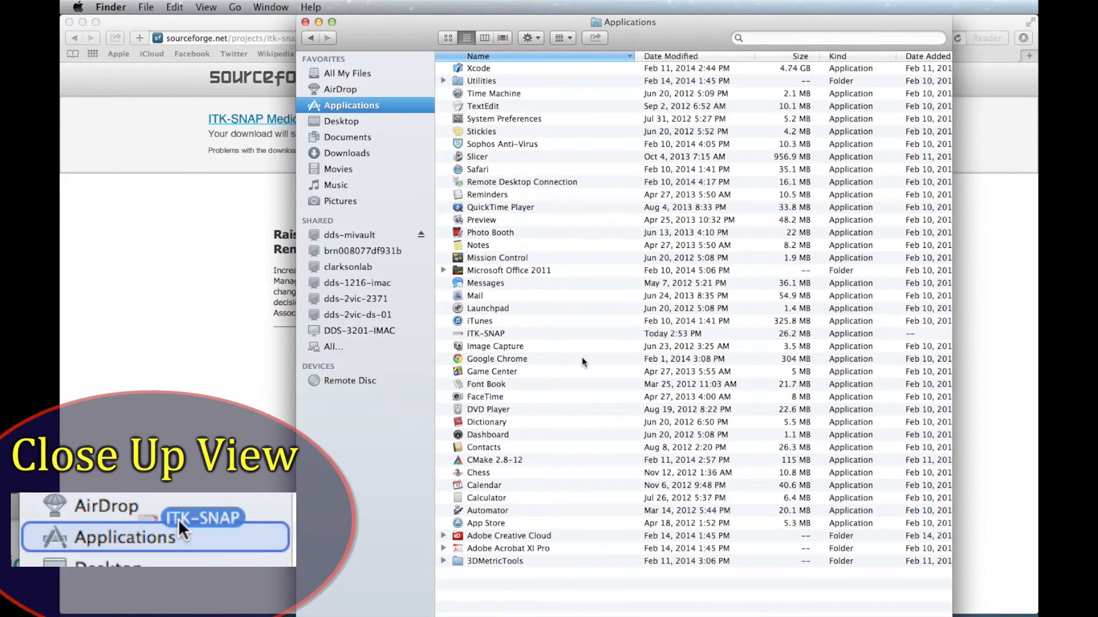
{"action": "left_click", "coordinate": [486, 332]}
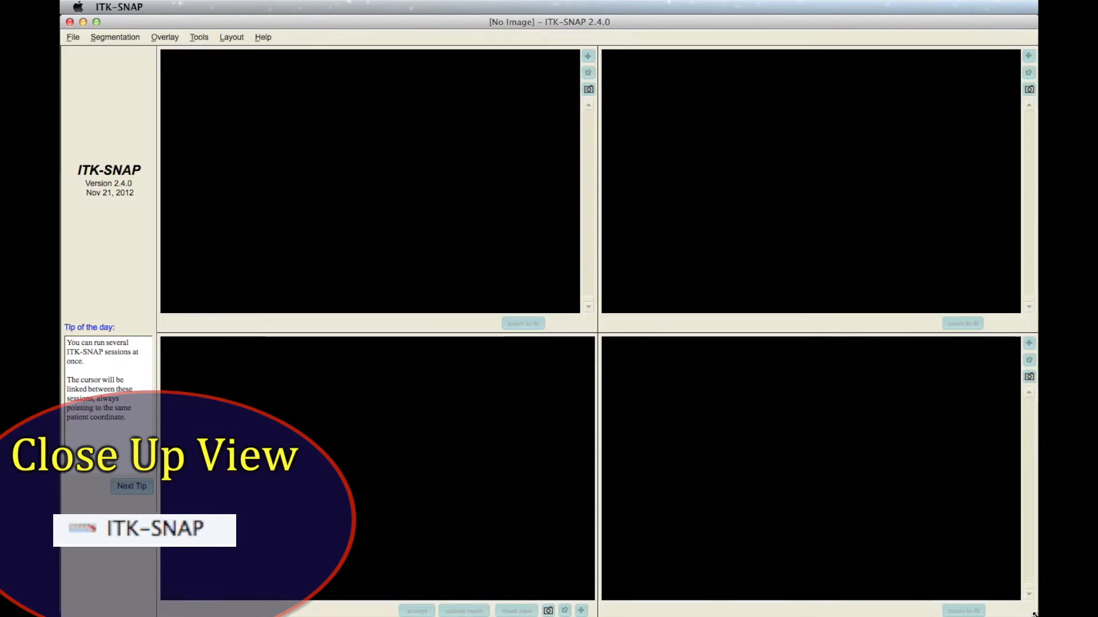
- Start File > Open Greyscale Image to bring up the image loading wizard
{"action": "left_click", "coordinate": [72, 37]}
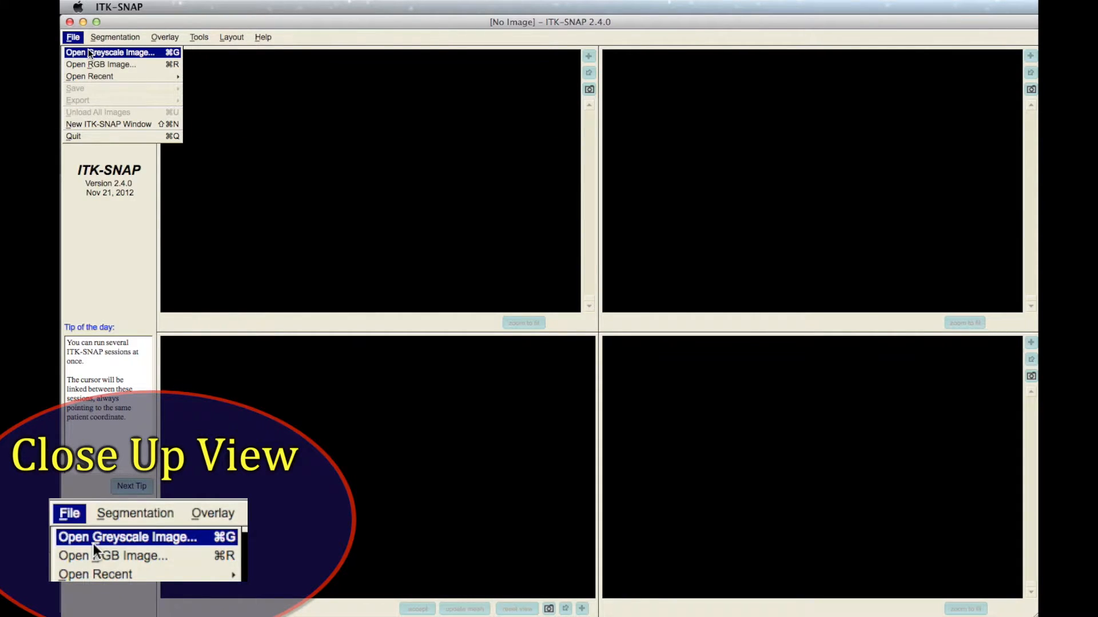
{"action": "left_click", "coordinate": [110, 51]}
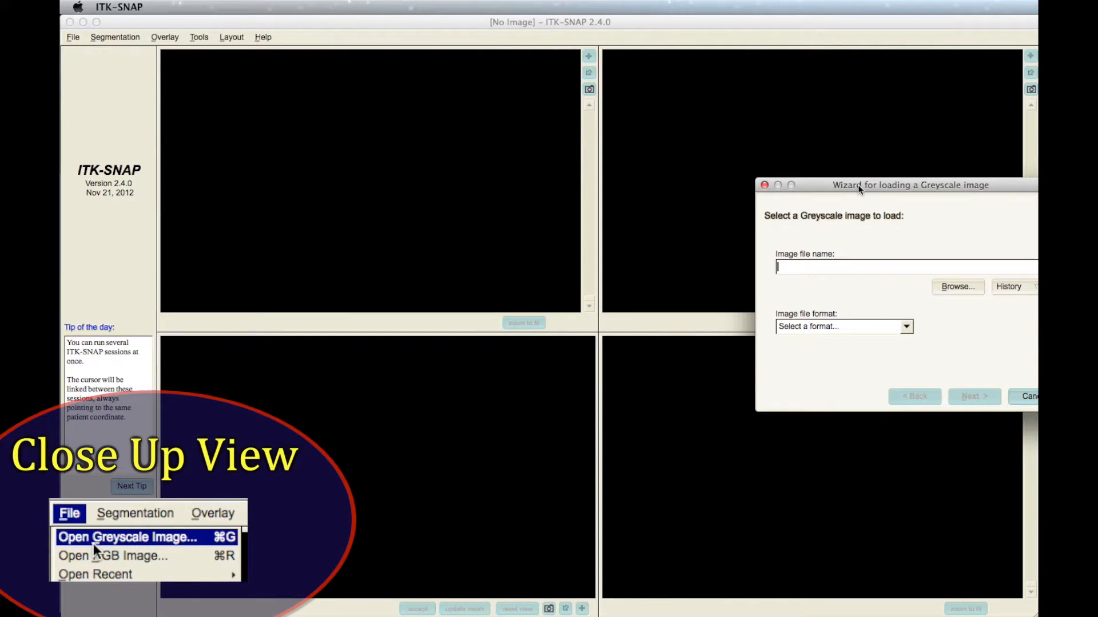
- Load the first .dcm slice from the network drive as a DICOM series shown in all slice views
{"action": "left_click", "coordinate": [957, 286]}
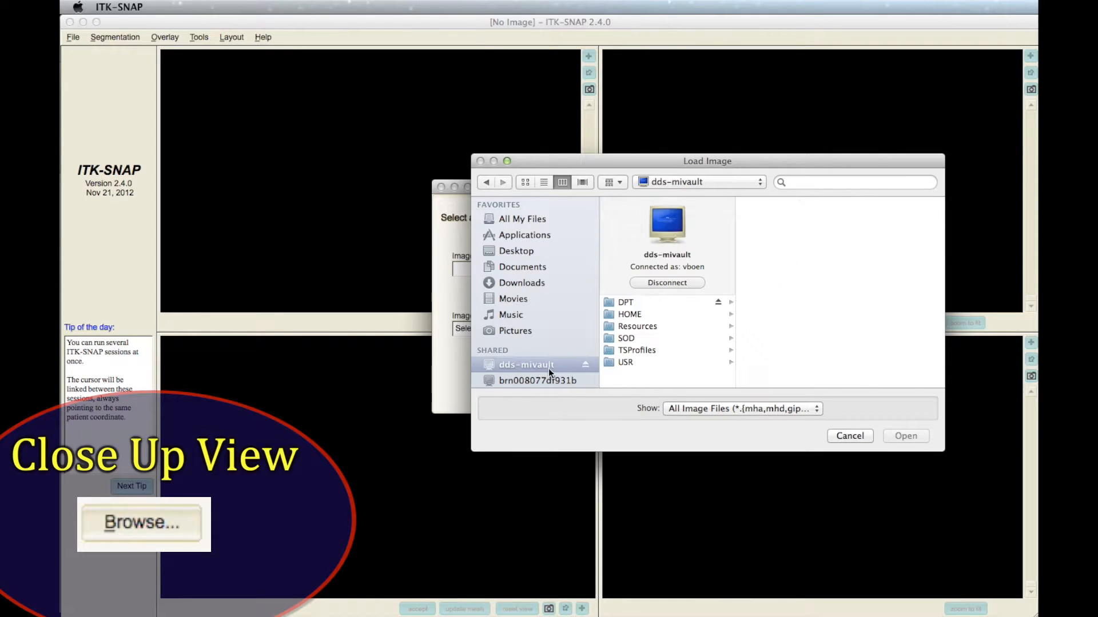
{"action": "left_click", "coordinate": [733, 171]}
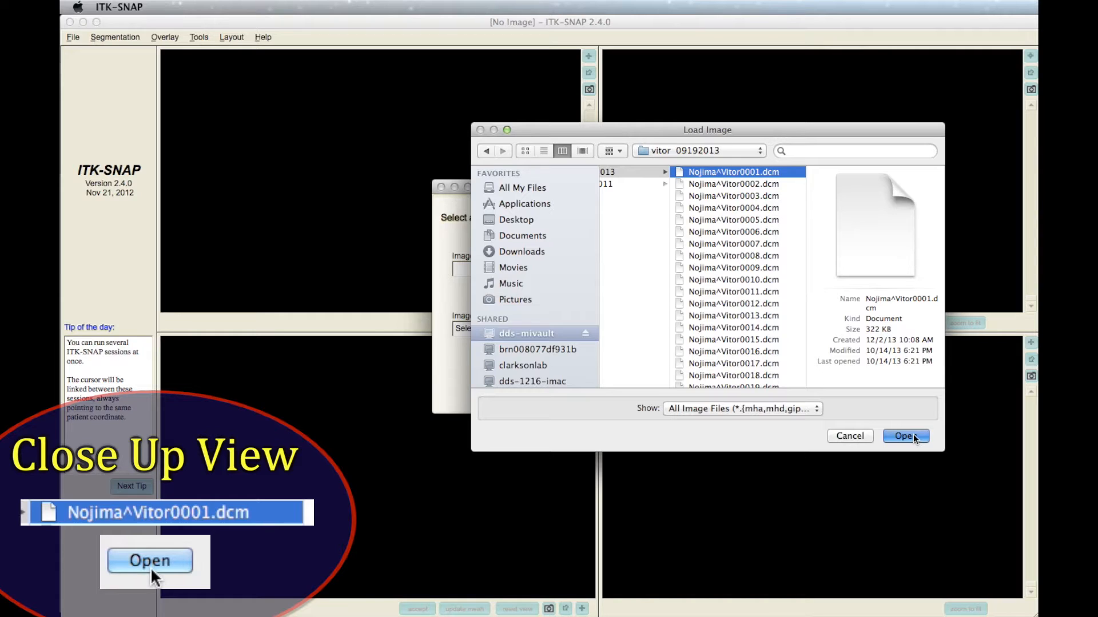
{"action": "left_click", "coordinate": [903, 436]}
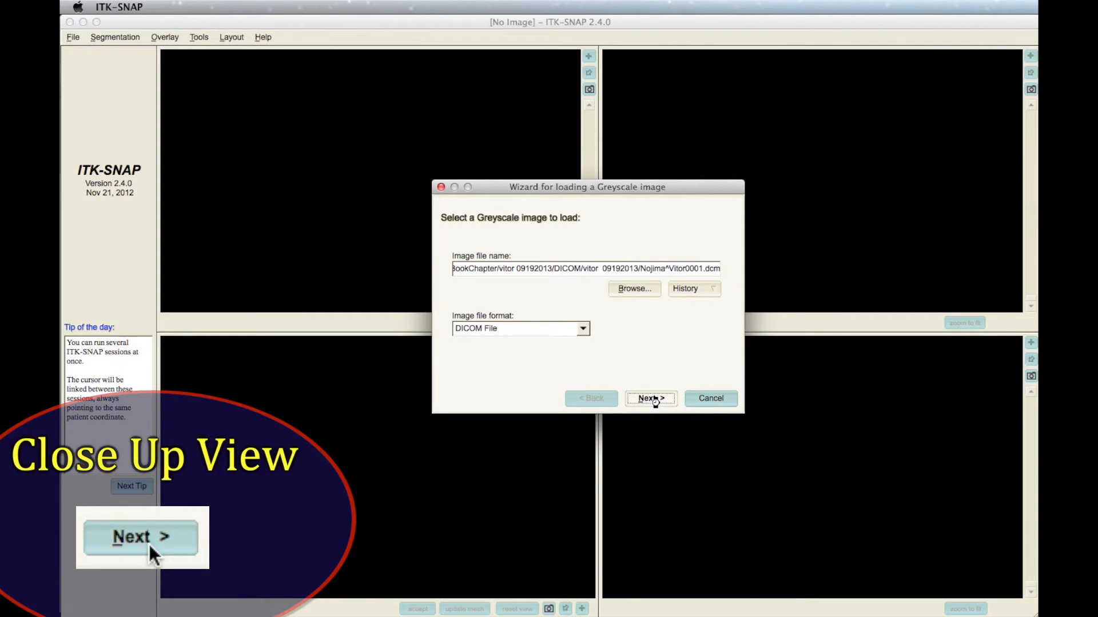
{"action": "left_click", "coordinate": [651, 398]}
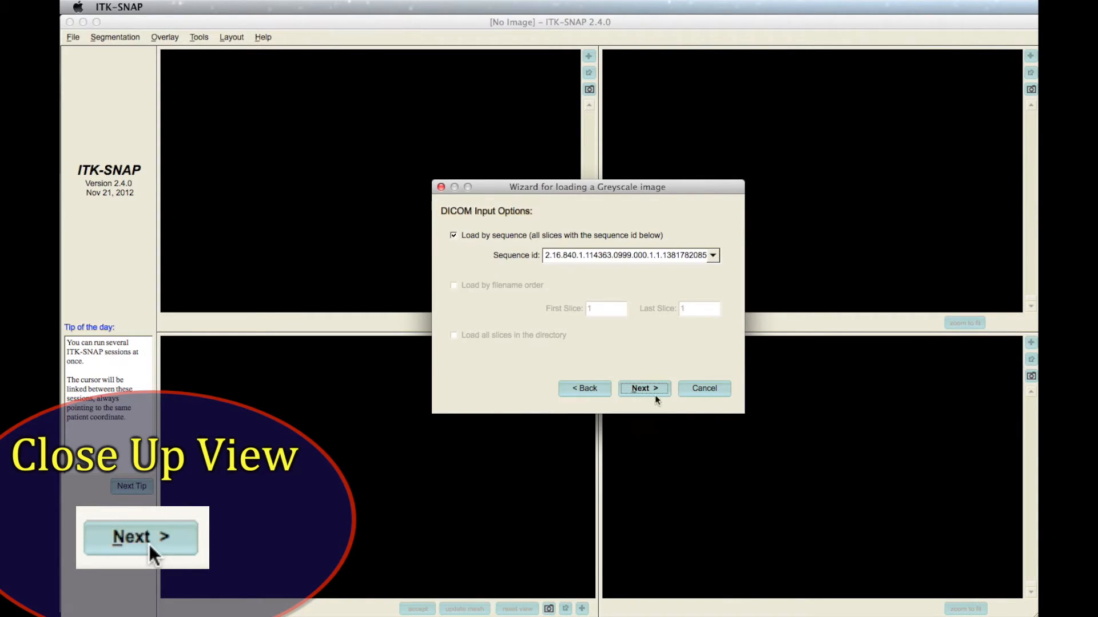
{"action": "left_click", "coordinate": [642, 389]}
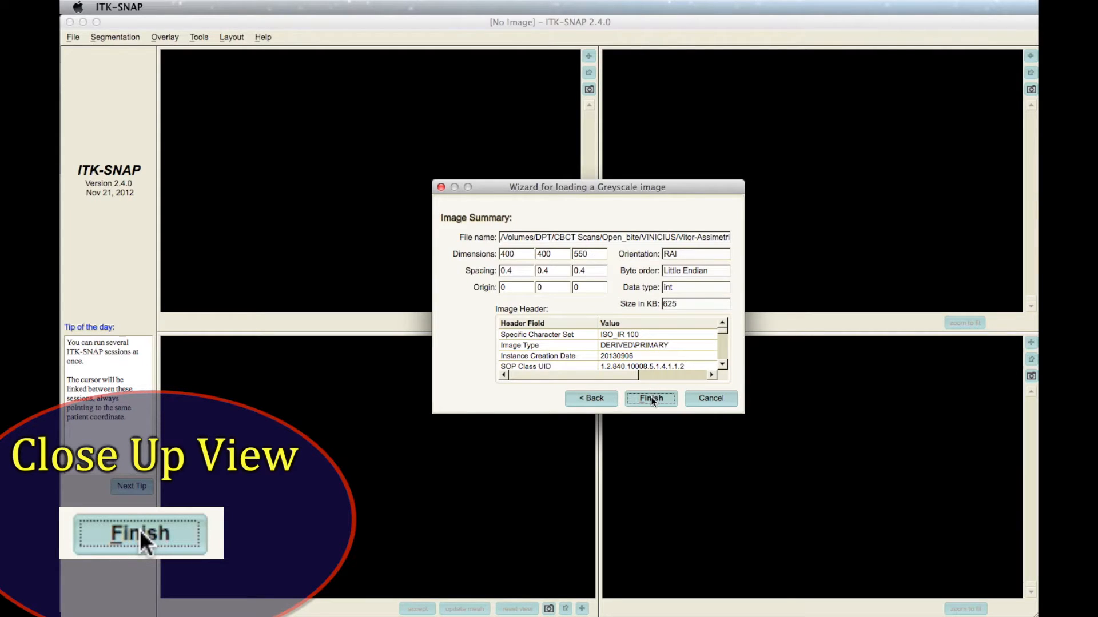
{"action": "left_click", "coordinate": [649, 398]}
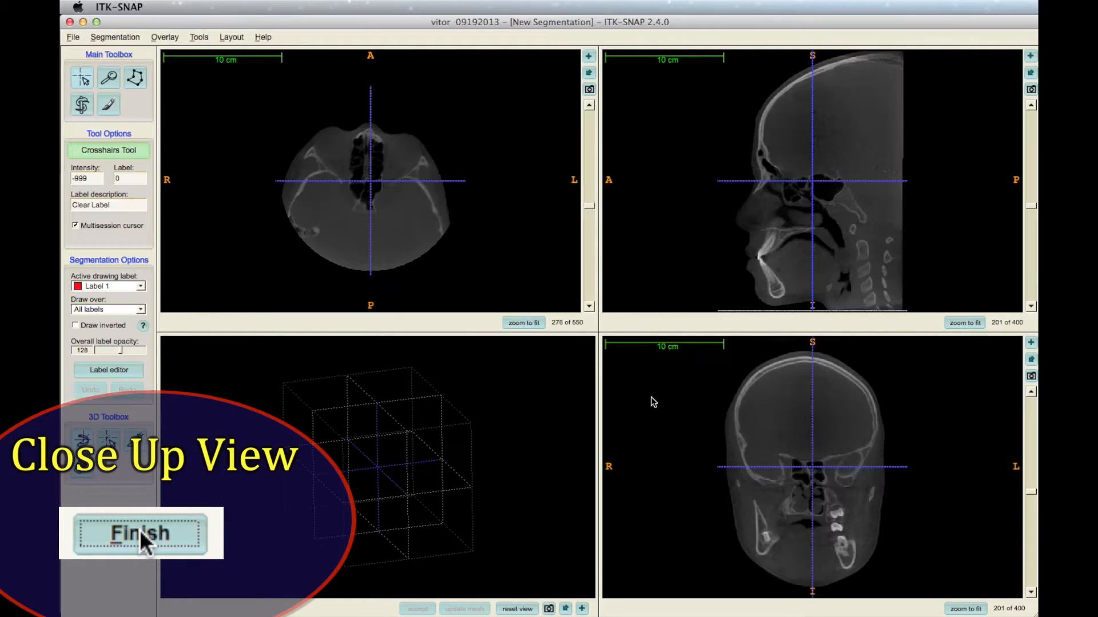
- Maximize the sagittal view and scroll to a midline slice of the head
{"action": "left_click", "coordinate": [140, 534]}
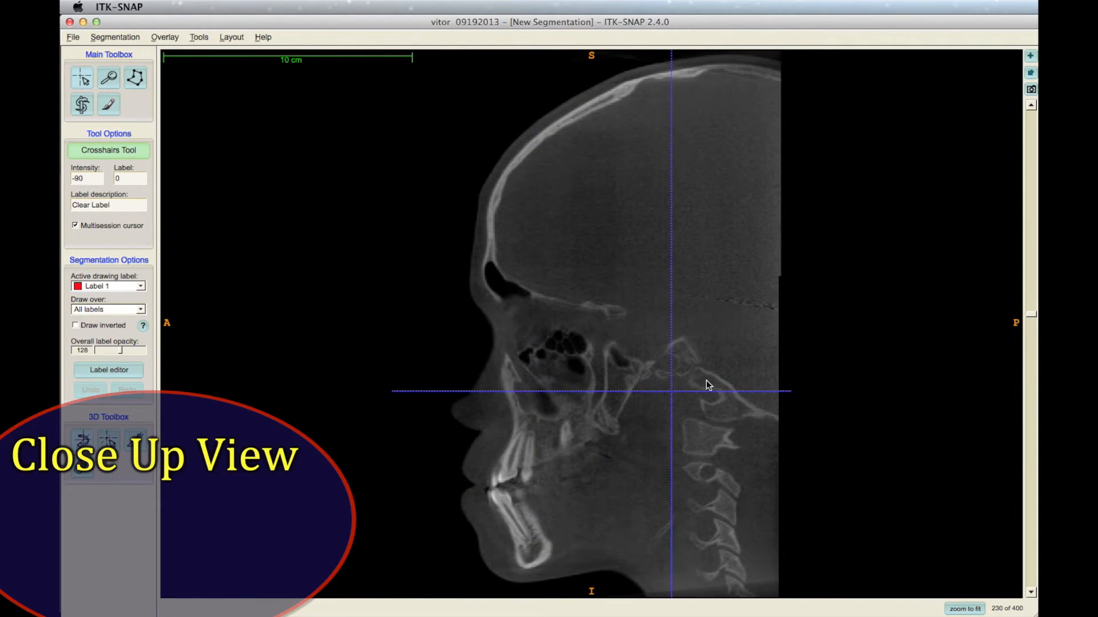
{"action": "scroll", "scroll_direction": "down", "scroll_amount": 3}
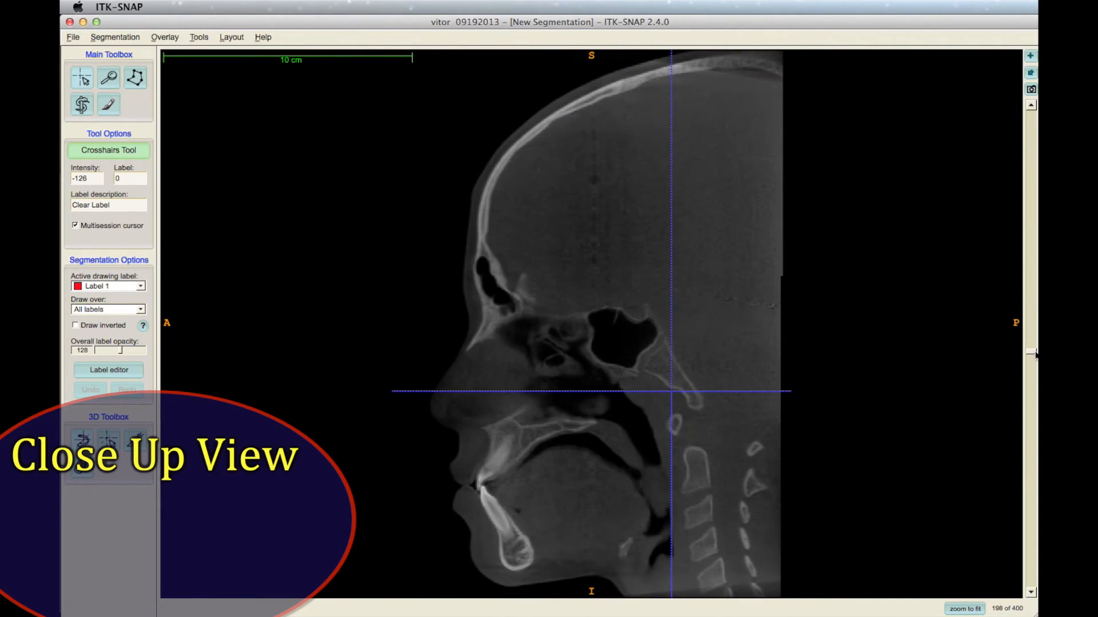
{"action": "left_click", "coordinate": [199, 37]}
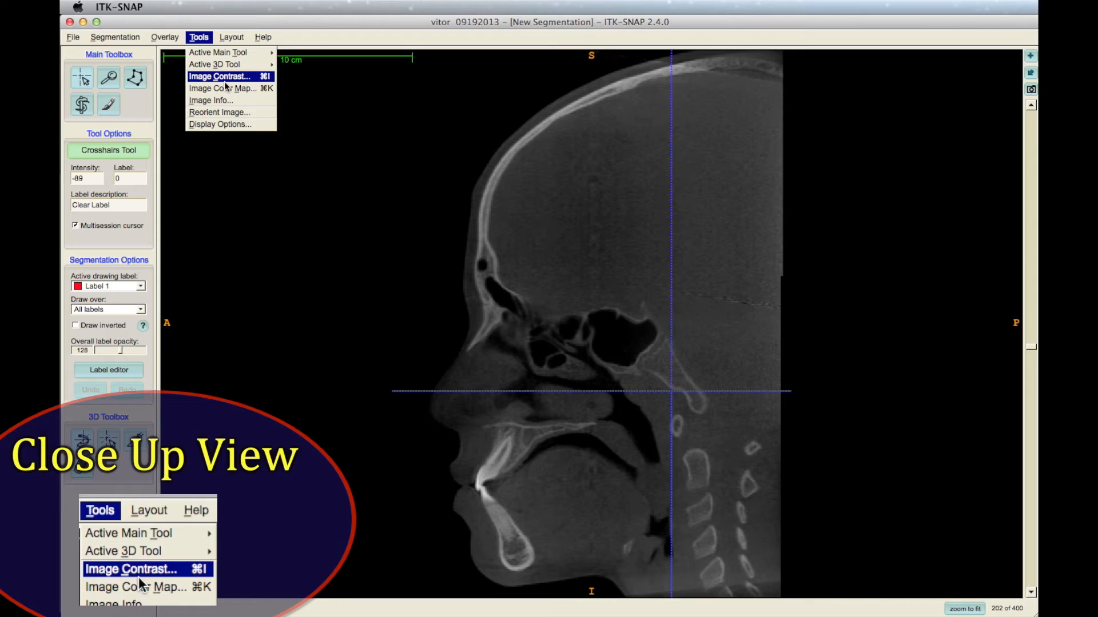
- Open Image Contrast and raise the lowest point on the Curve-Based Adjustment to brighten the slice
{"action": "left_click", "coordinate": [217, 76]}
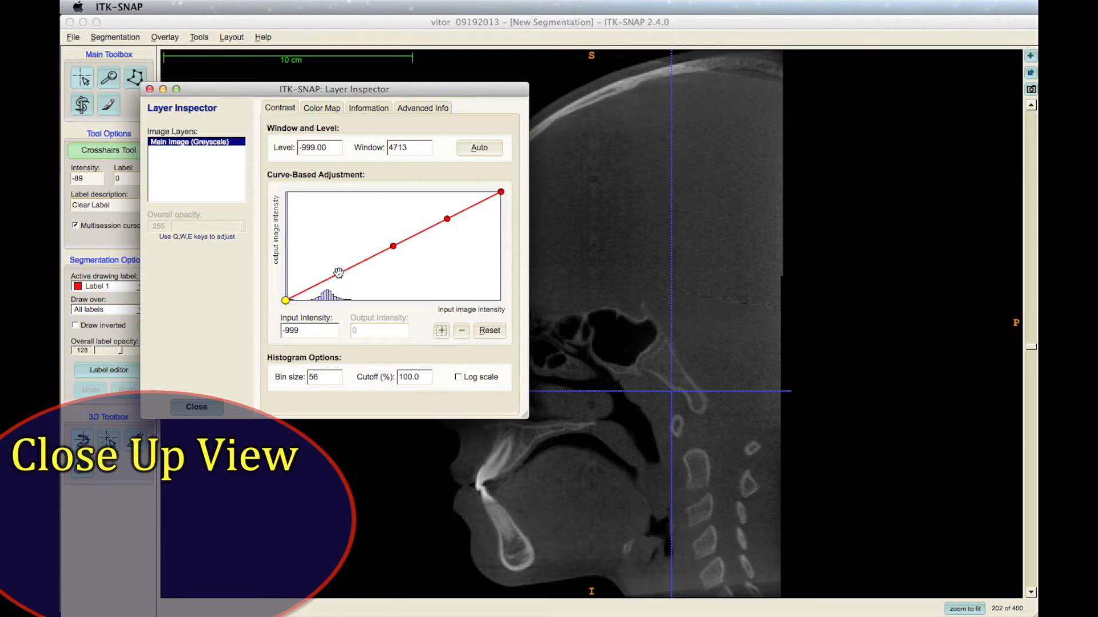
{"action": "left_click_drag", "start_coordinate": [338, 273], "coordinate": [327, 270]}
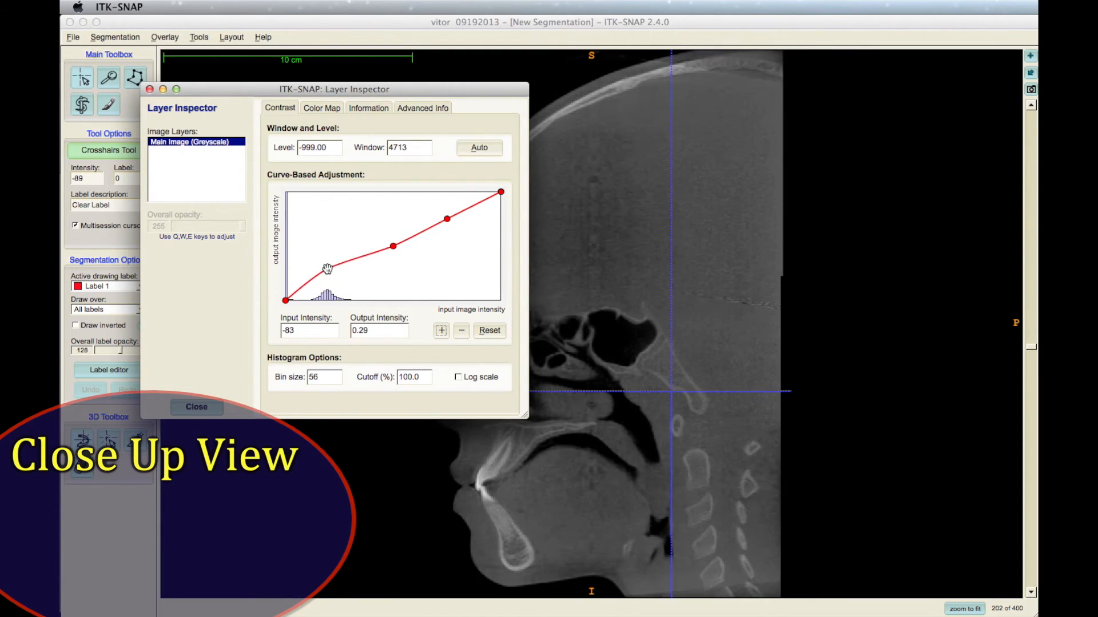